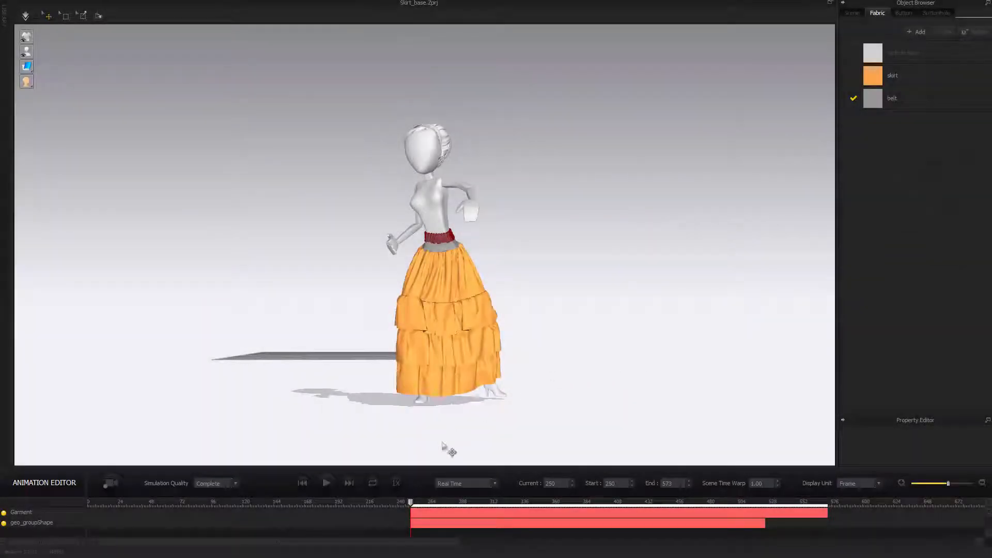
- Zoom out and play the dance, stopping near frame 445 where the skirt bunches over the arm
scroll("down", 3)
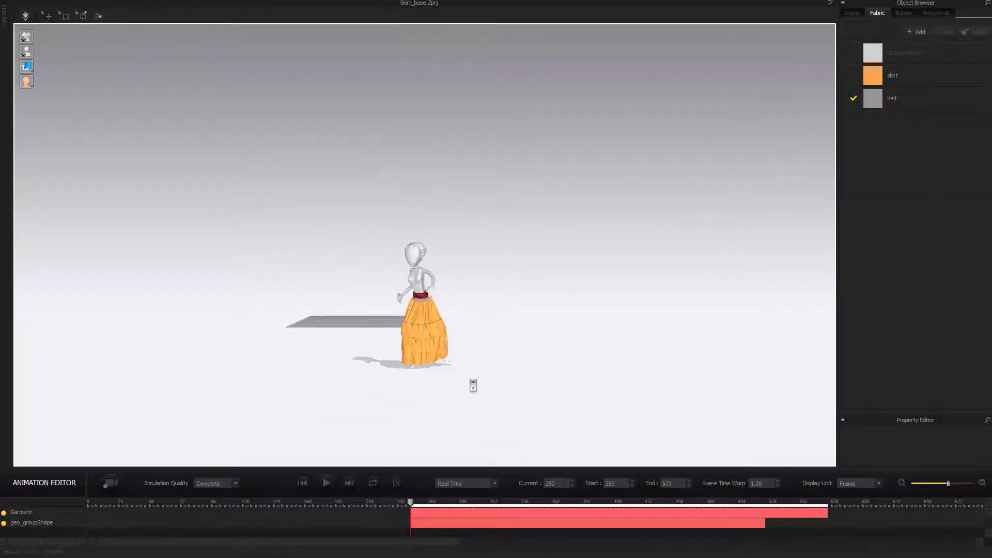
left_click(326, 483)
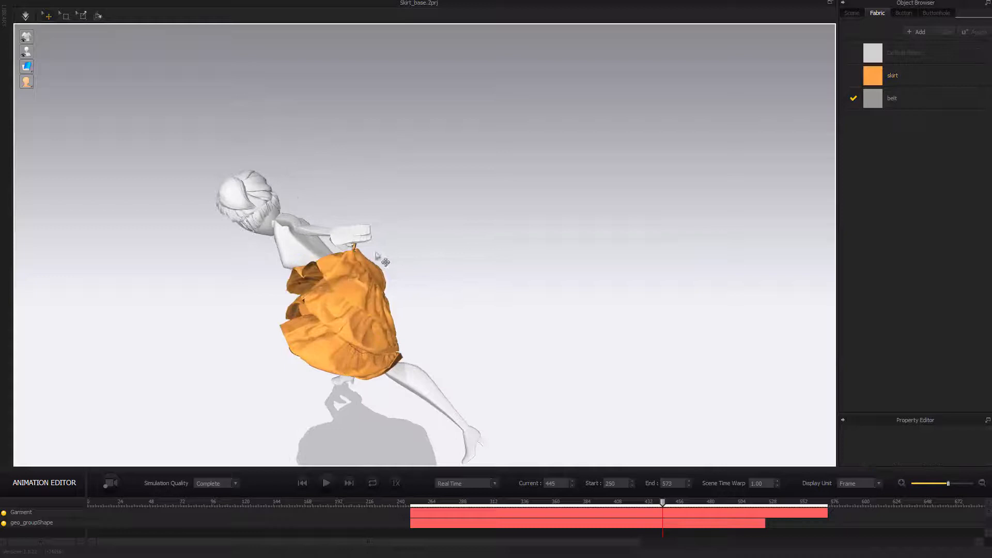
- Select the skirt on the avatar and orbit the view around the tangled fabric
left_click(353, 260)
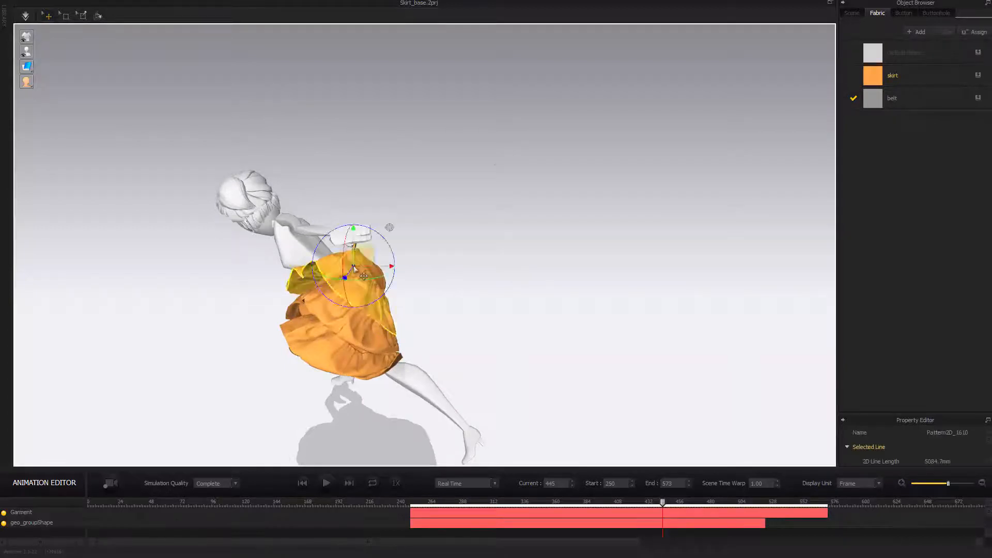
left_click_drag(380, 266, 615, 222)
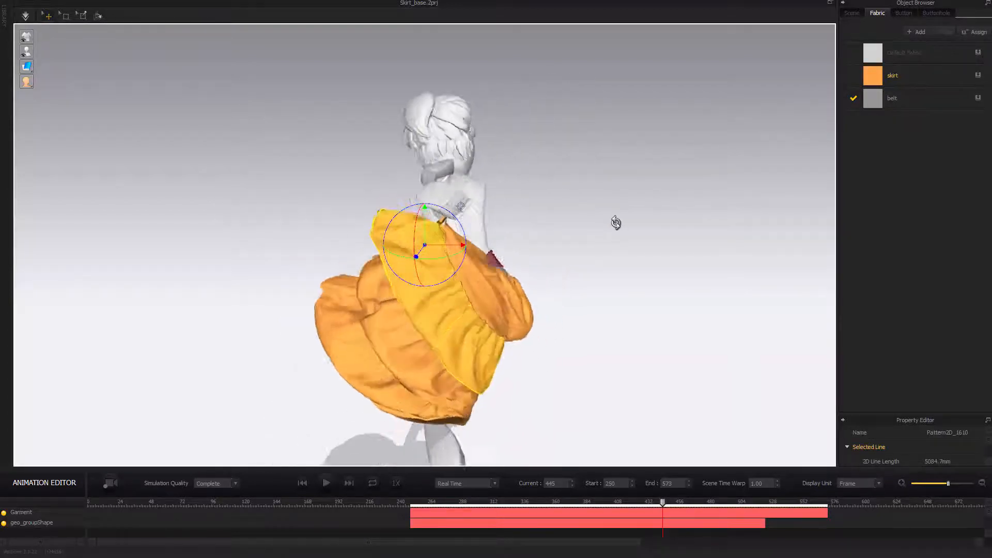
left_click_drag(615, 223, 537, 207)
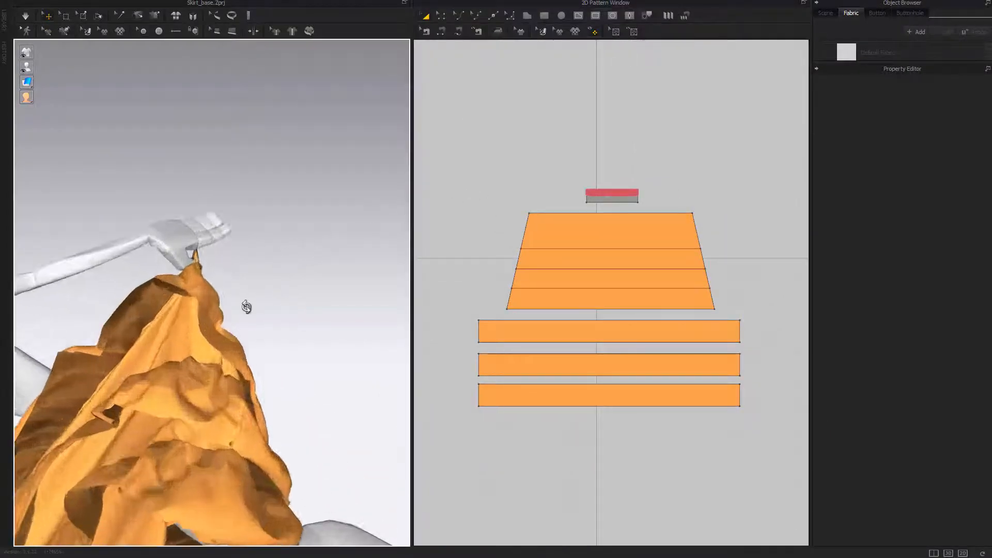
- Select the skirt tier pattern pieces and zoom in on the fabric snagged at the hand
left_click(610, 260)
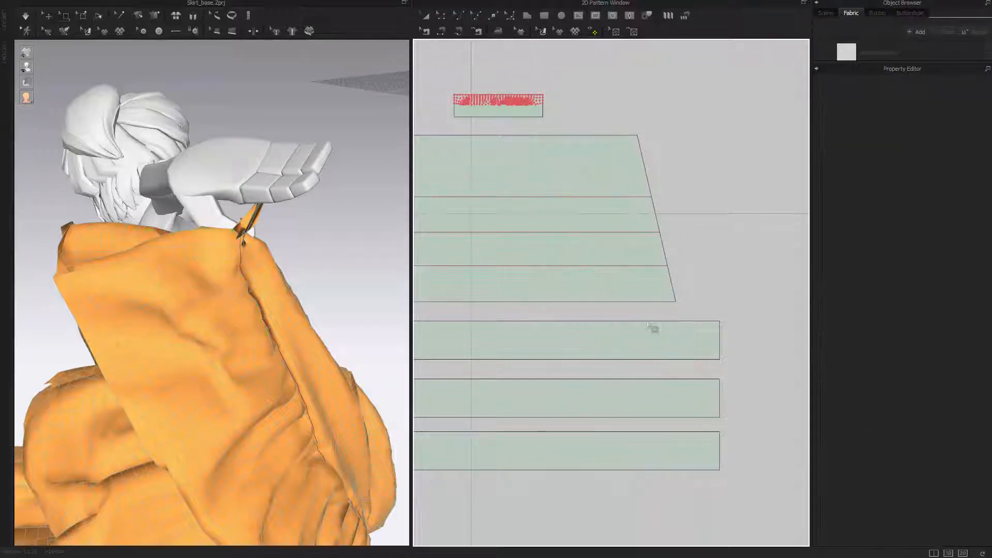
left_click(652, 329)
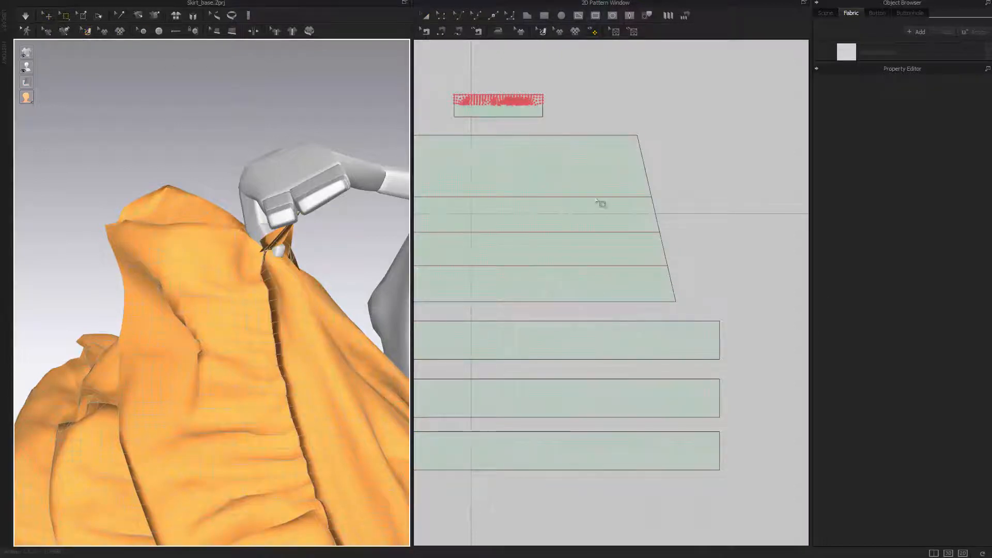
- Switch to the Animation layout with the 3D view and timeline at frame 445
left_click(607, 199)
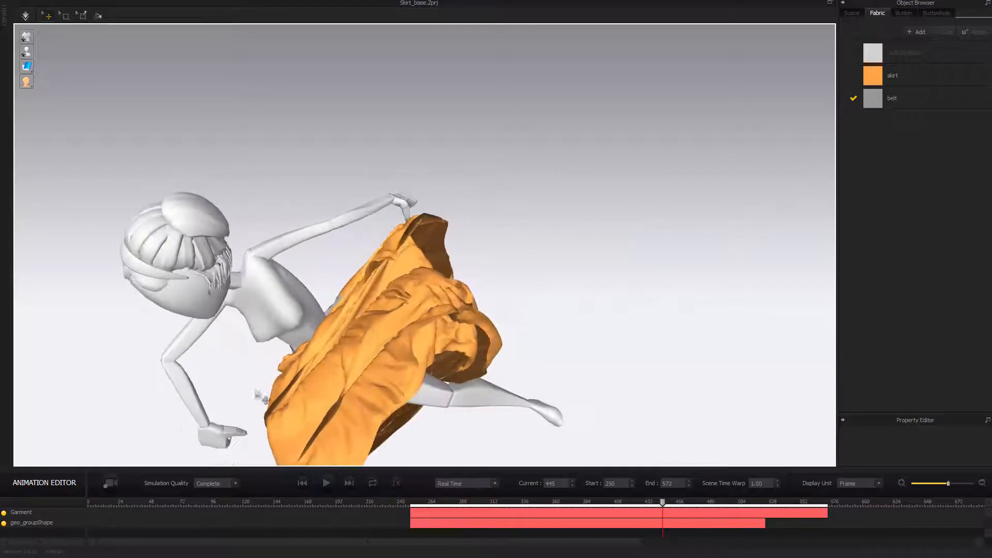
- Record a fresh skirt simulation while playing the dance from frame 445, then stop recording
left_click(326, 483)
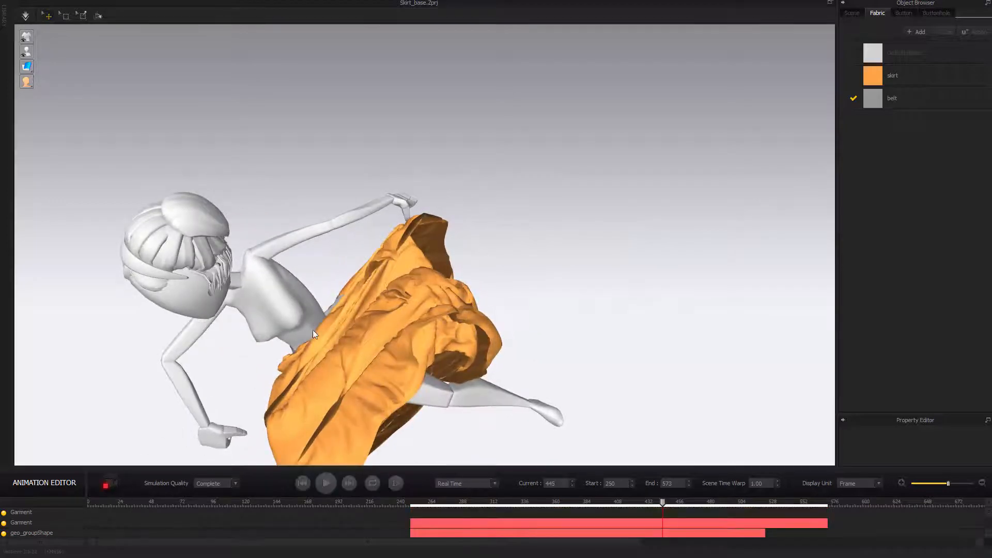
left_click(326, 483)
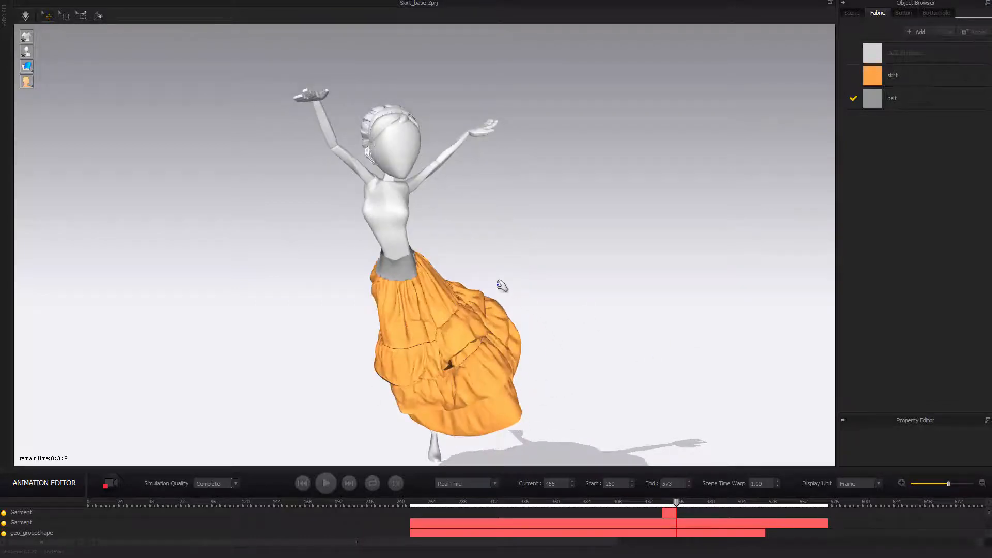
left_click(325, 483)
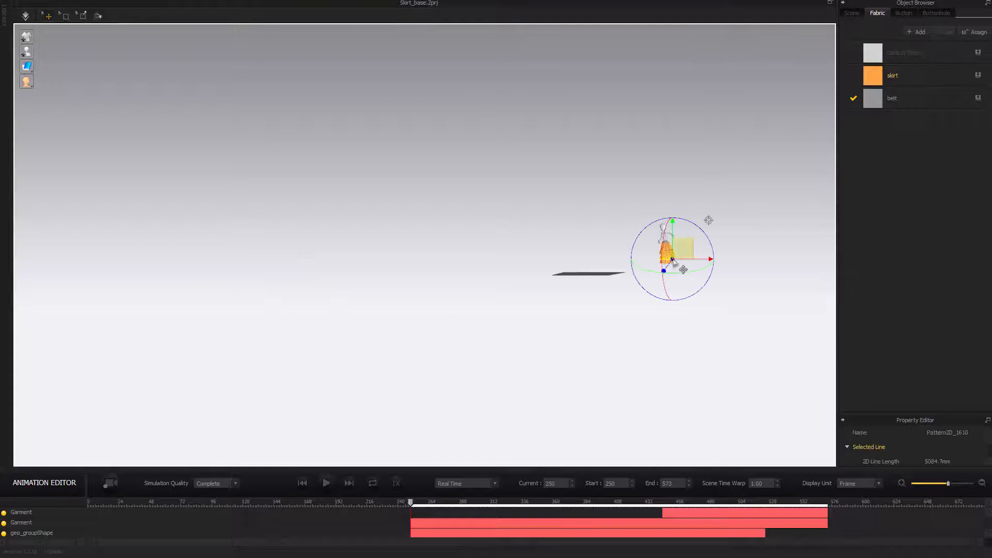
- Bring the avatar closer and play back the re-simulated dance
left_click_drag(674, 259, 424, 245)
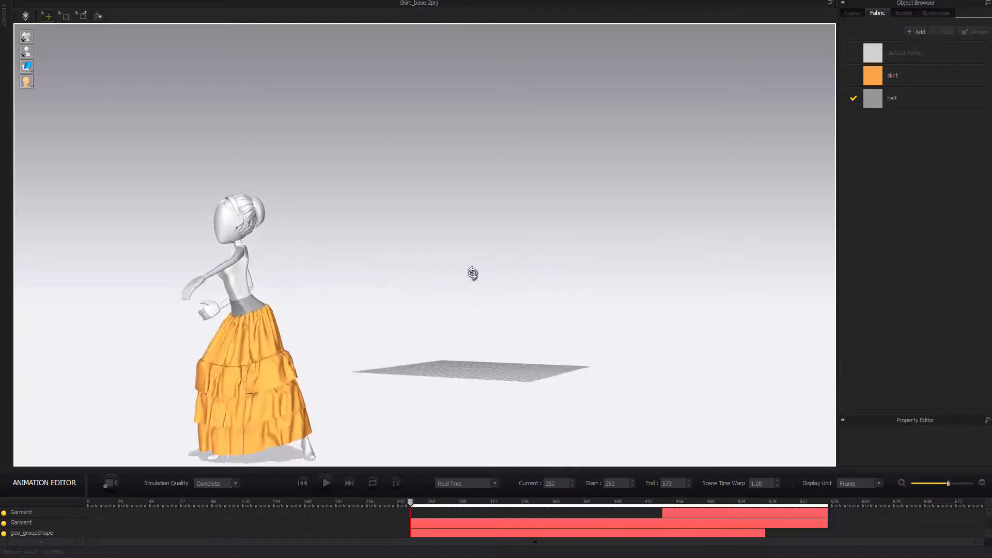
left_click(326, 482)
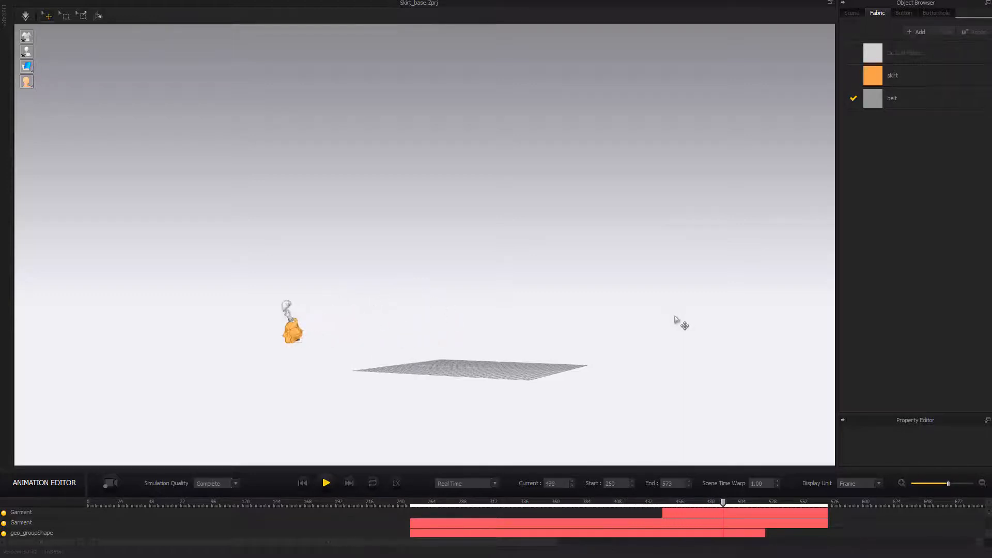
left_click(326, 482)
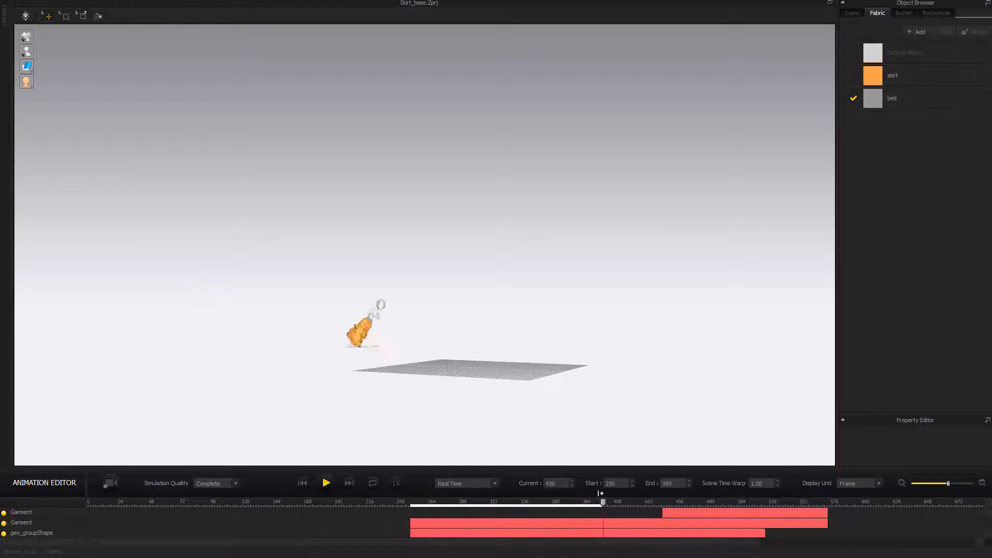
- Extend the playback range end to frame 574 and replay the animation
left_click_drag(602, 502, 572, 502)
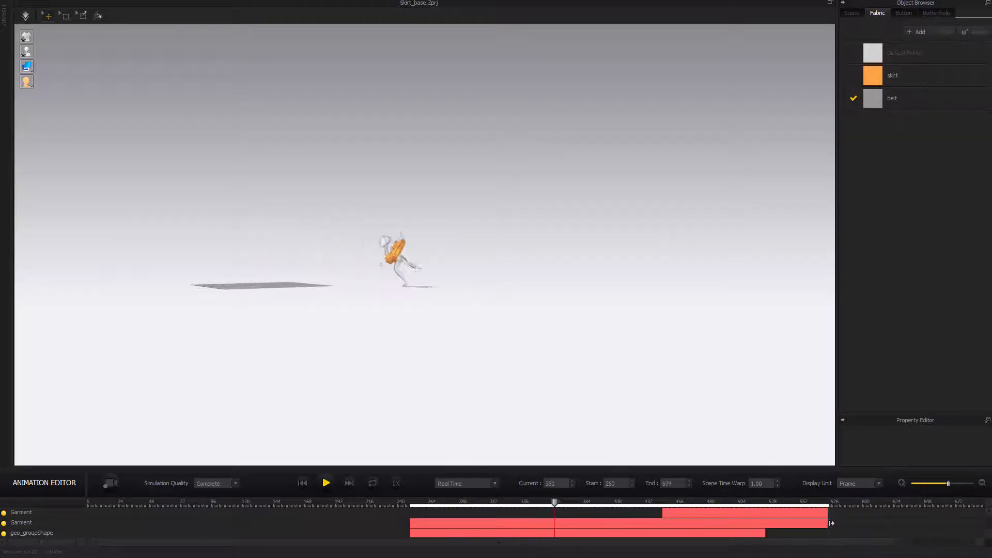
left_click(326, 483)
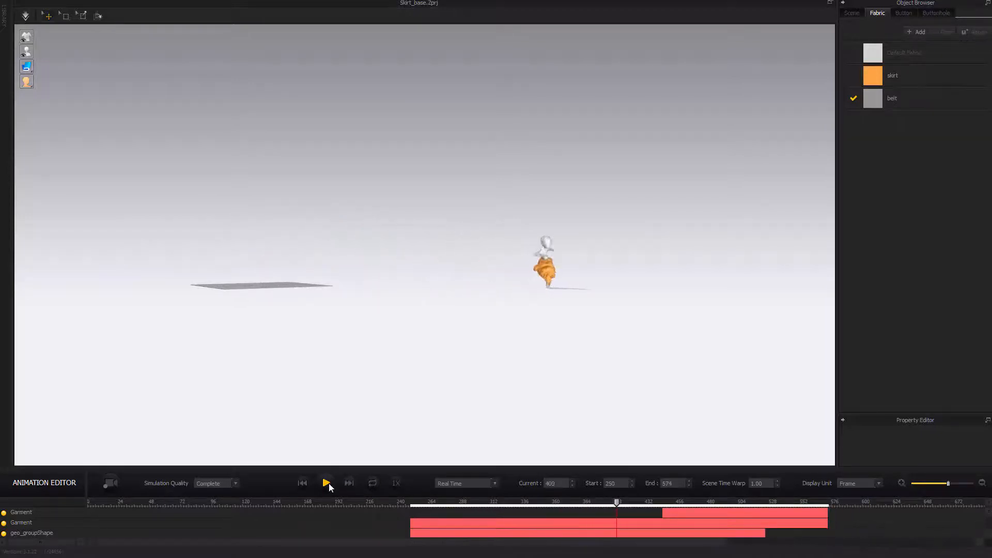
left_click(326, 483)
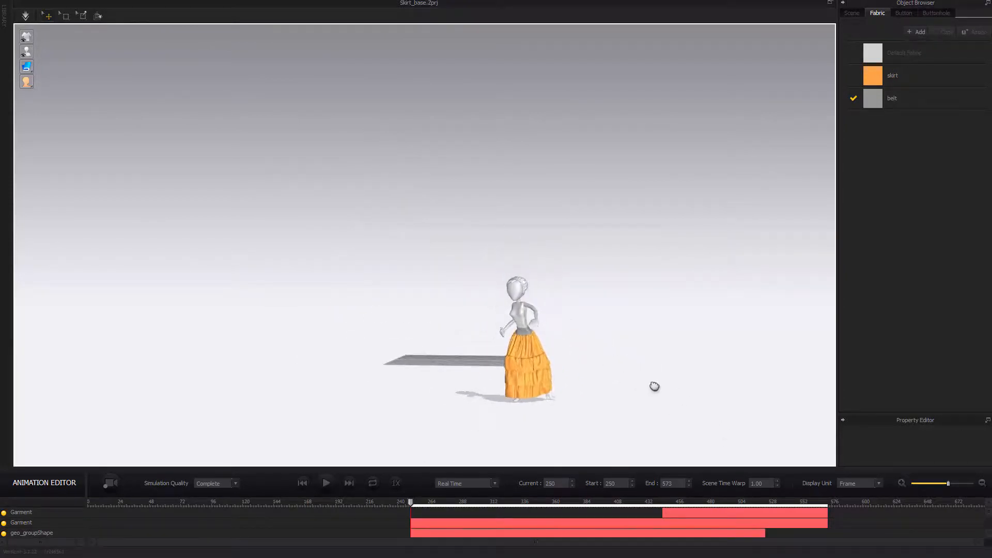
left_click(325, 482)
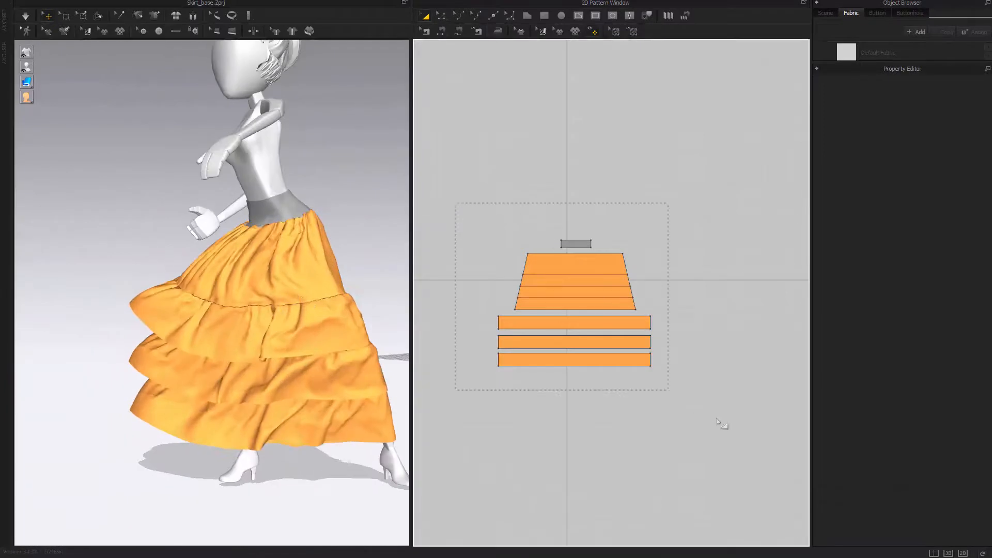
- Select all skirt pattern pieces to show their 15 mm particle distance
left_click(574, 301)
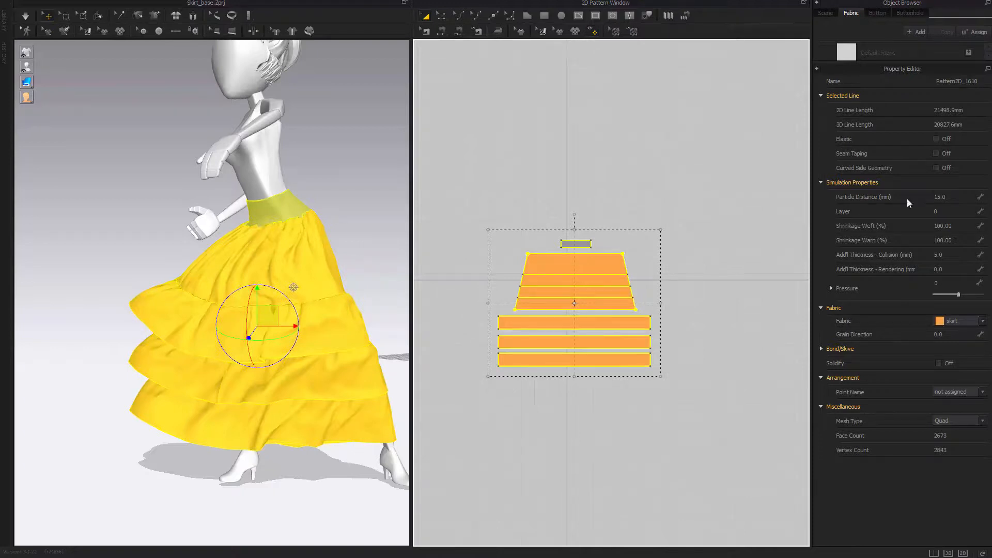
mouse_move(434, 443)
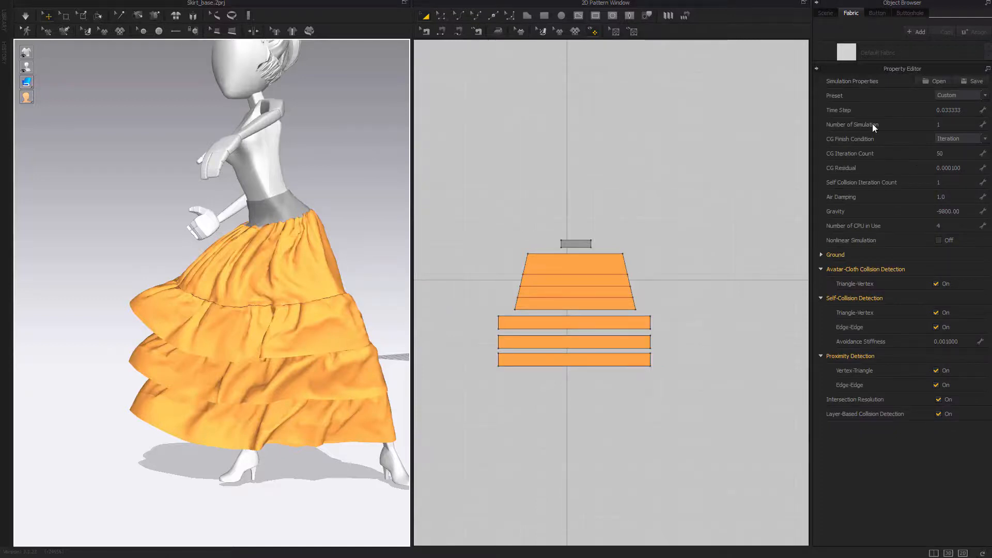
- Activate the Number of Simulation Substeps field in Simulation Property, currently 1
left_click(956, 124)
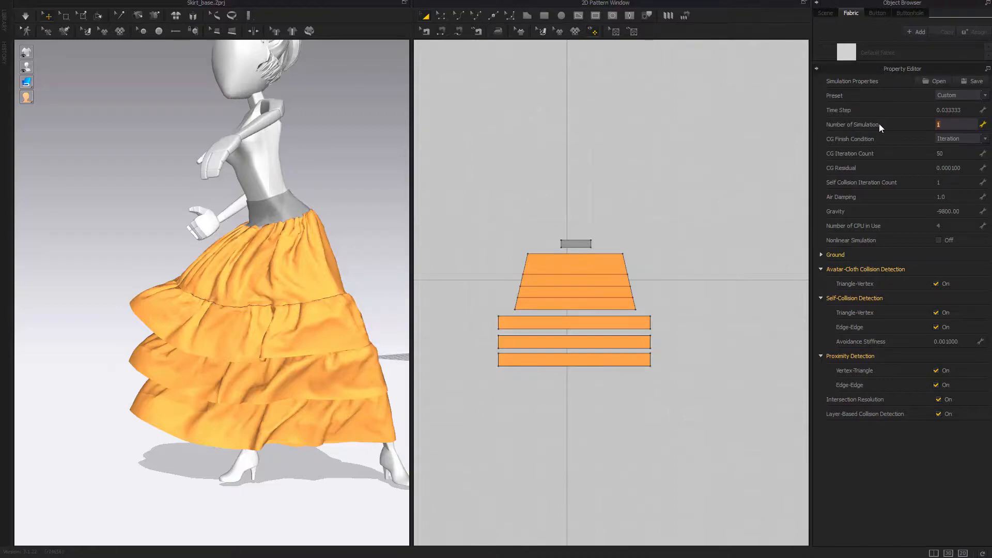
mouse_move(834, 116)
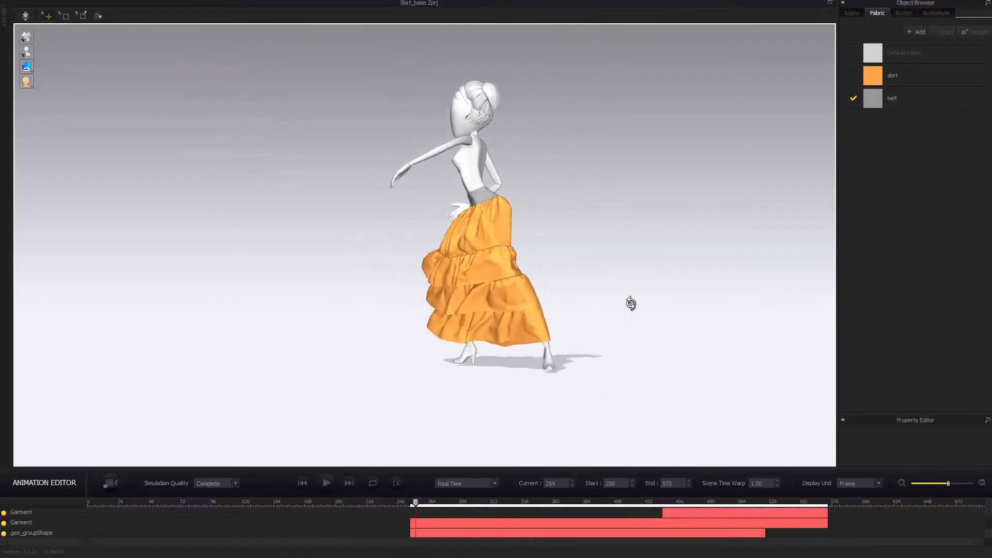
- Select Simulation Property in the Scene tree and start playing the animation
left_click(852, 13)
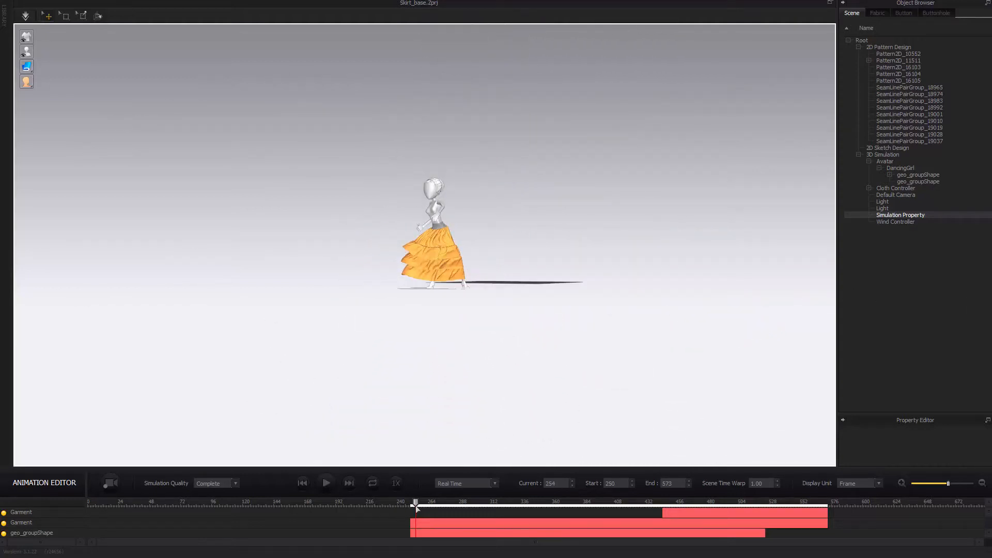
left_click_drag(415, 501, 410, 501)
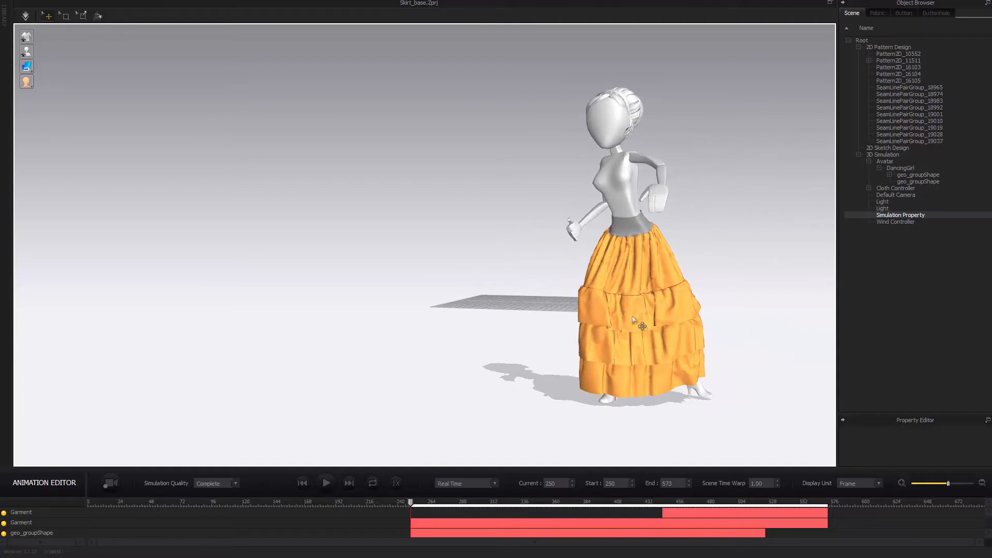
left_click(326, 482)
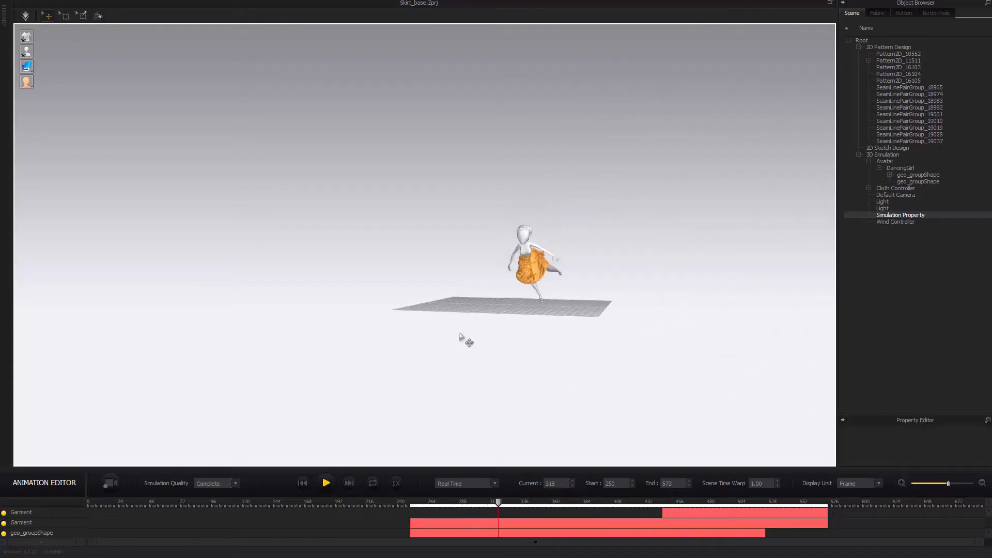
left_click(325, 483)
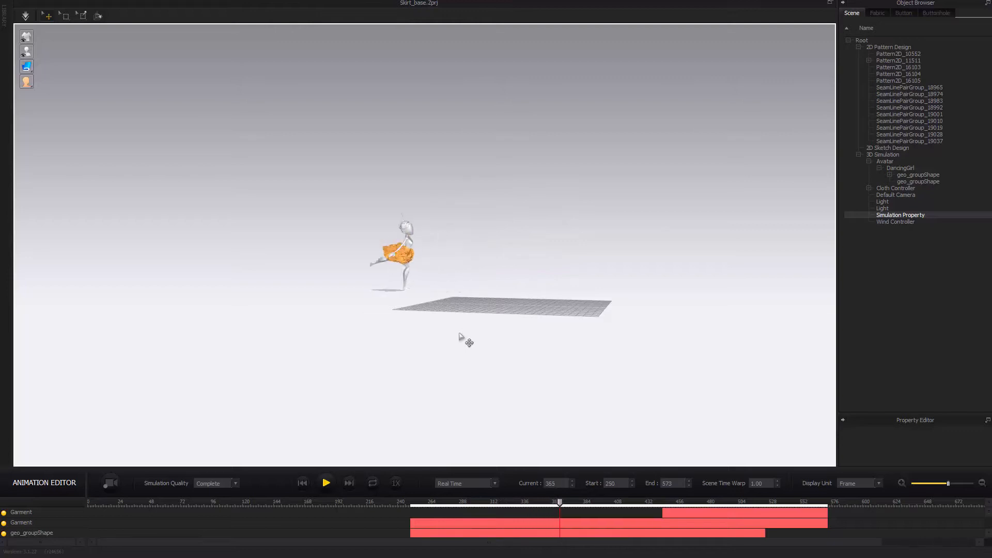
- Rewind to the first frame and replay the dance through to frame 573
left_click_drag(559, 502, 622, 502)
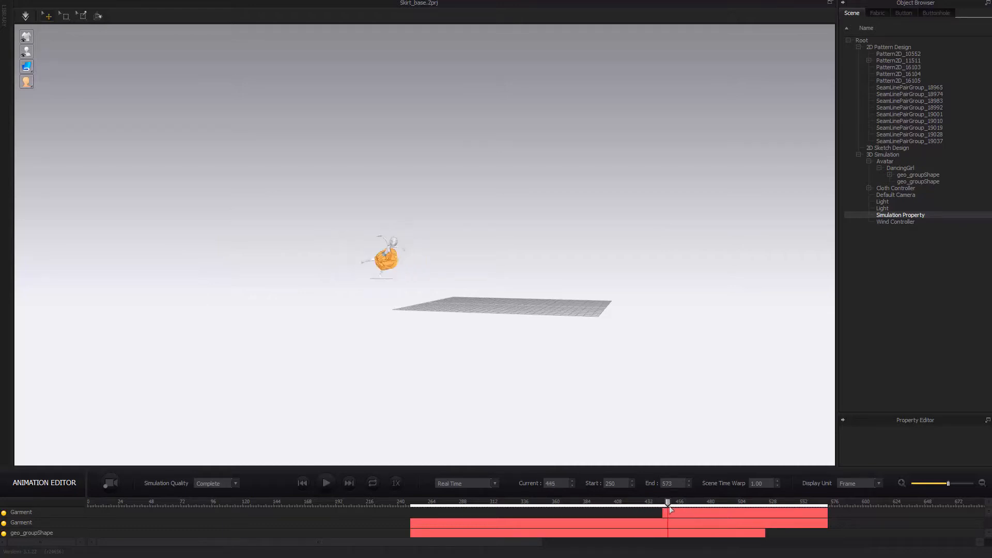
left_click_drag(668, 502, 708, 503)
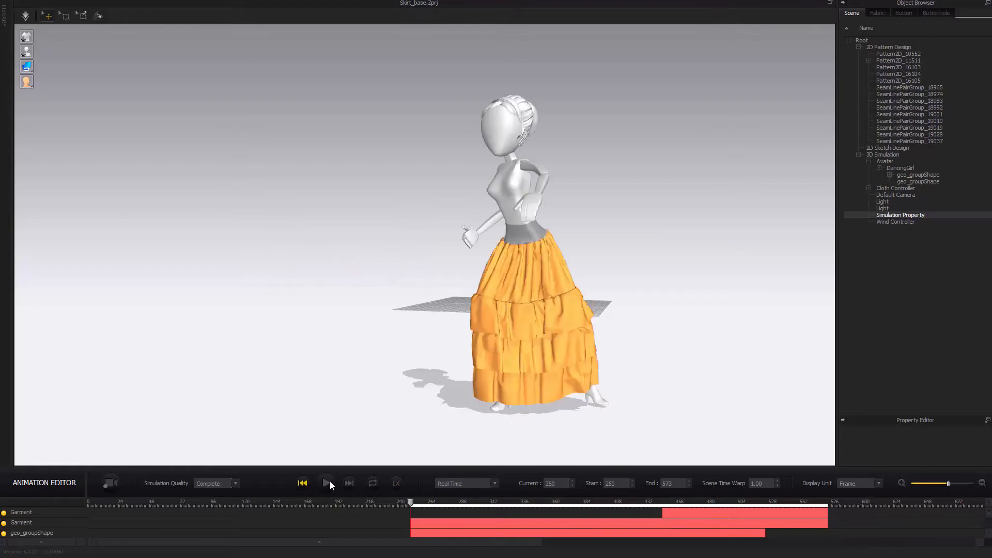
left_click(327, 483)
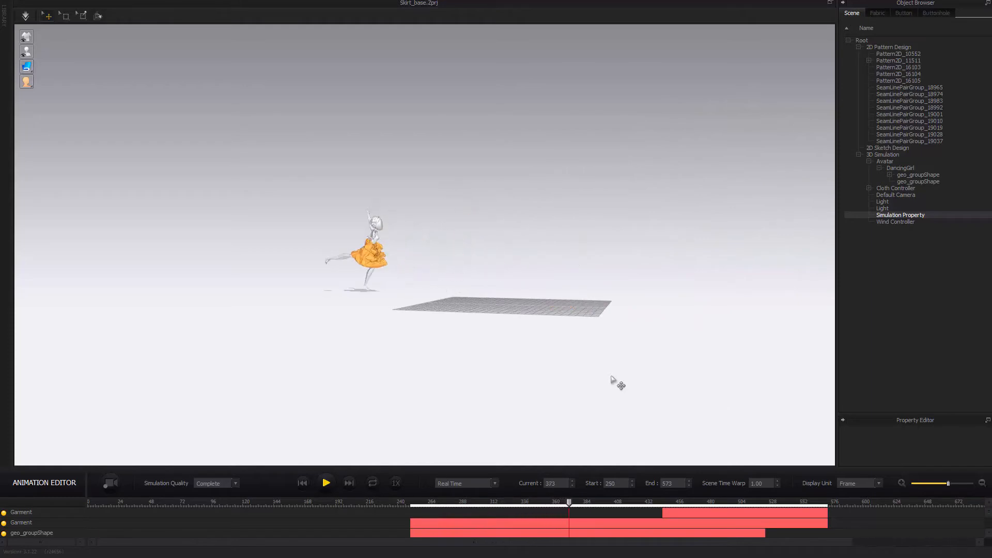
left_click(326, 483)
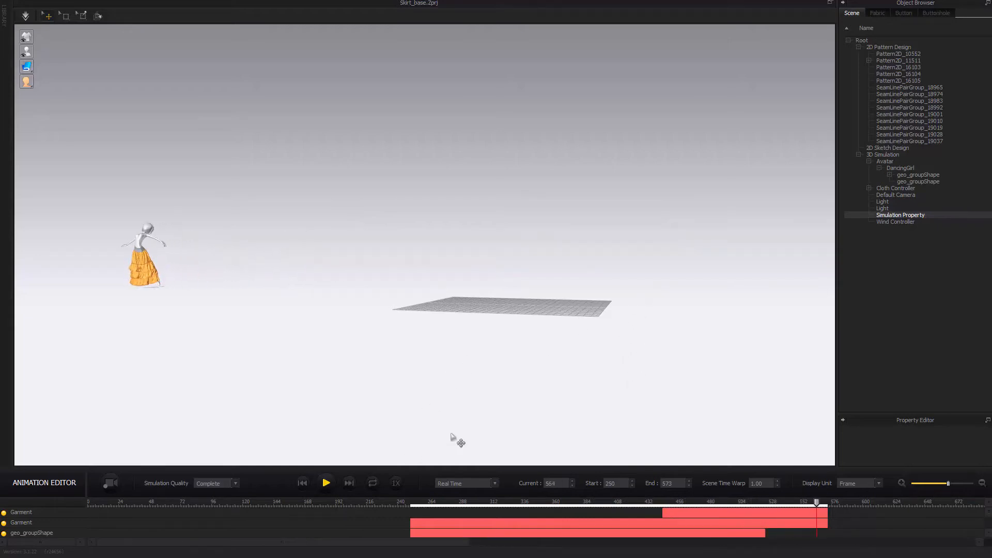
left_click(349, 483)
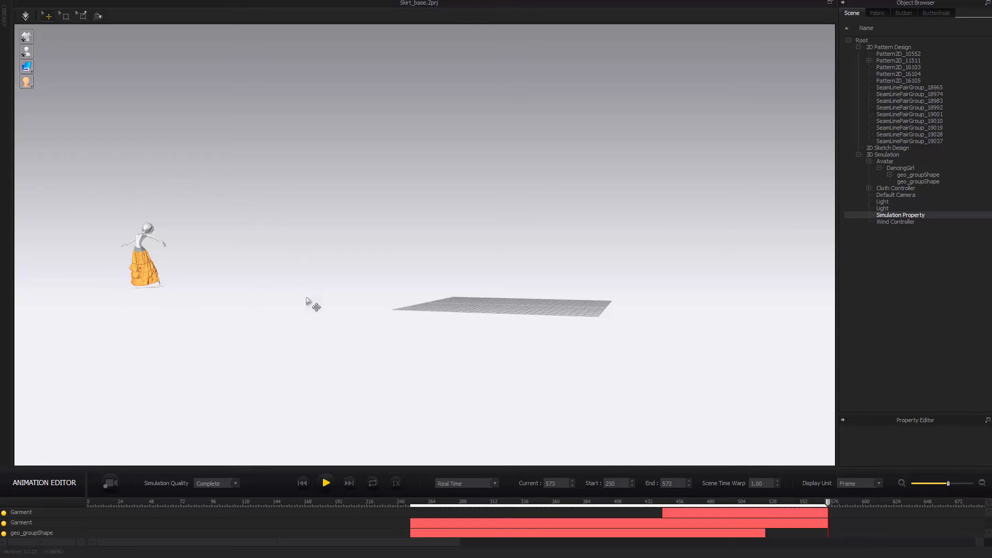
mouse_move(690, 410)
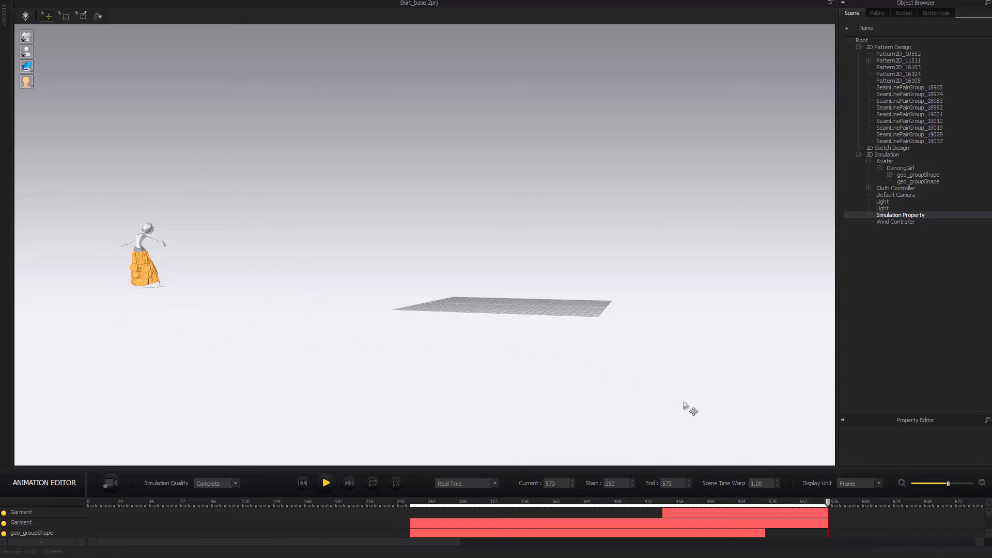